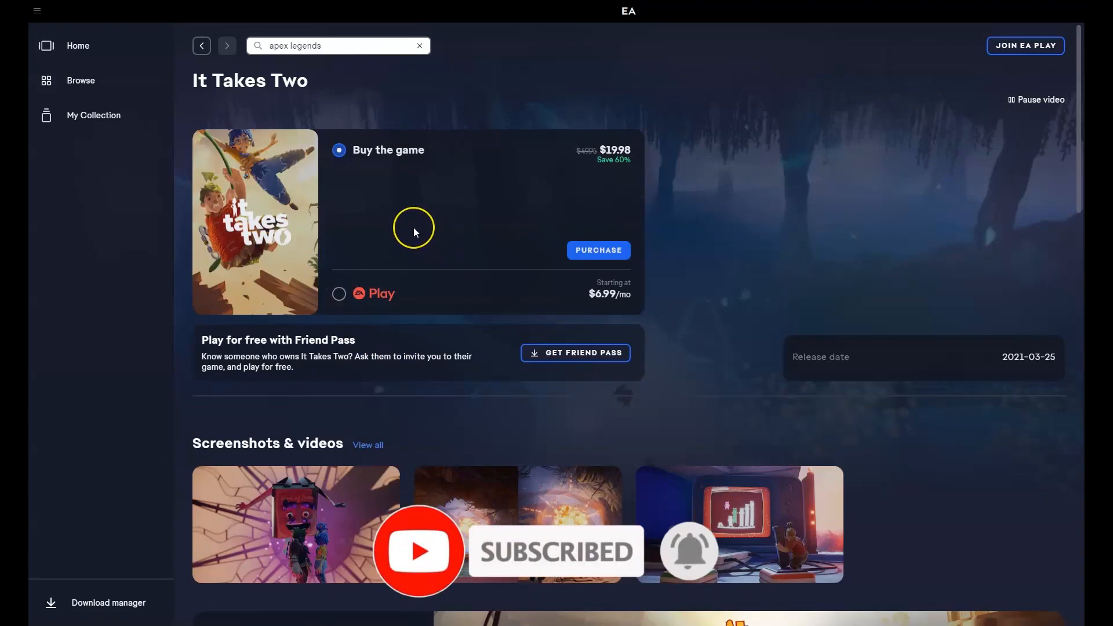
mouse_move(441, 119)
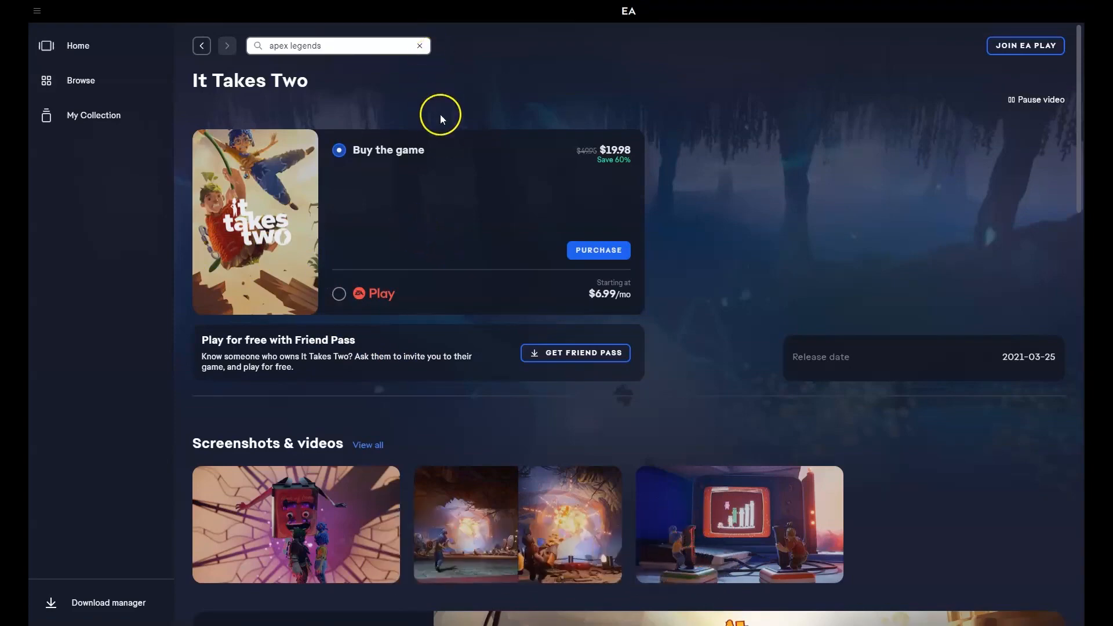
mouse_move(612, 93)
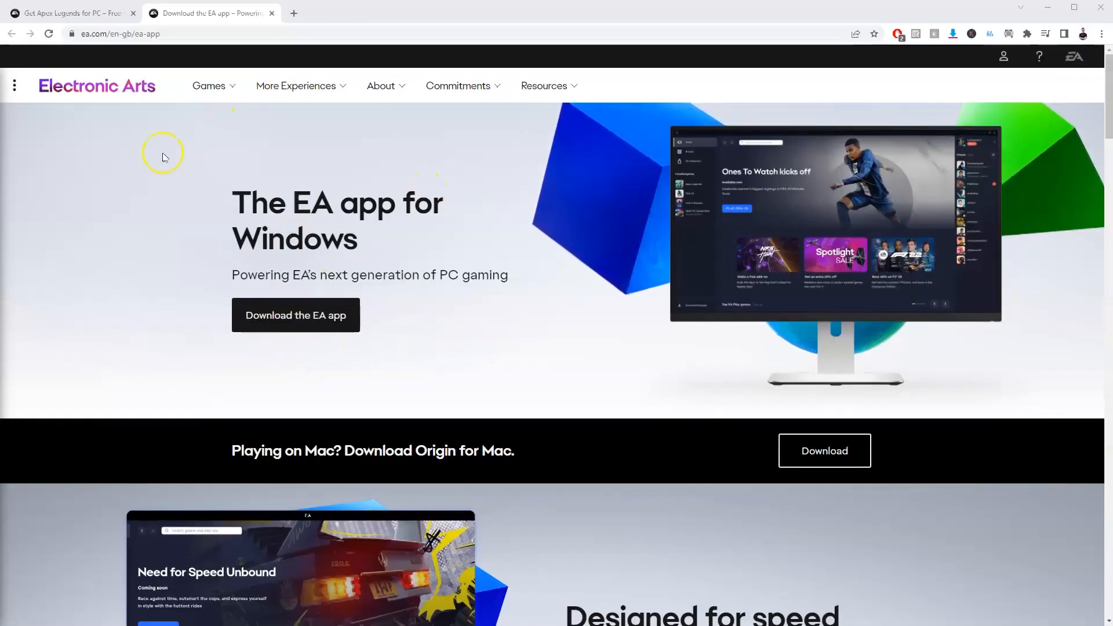
Download EAappInstaller.exe from the EA app page in Chrome, keep it despite the warning, and launch it
click(121, 34)
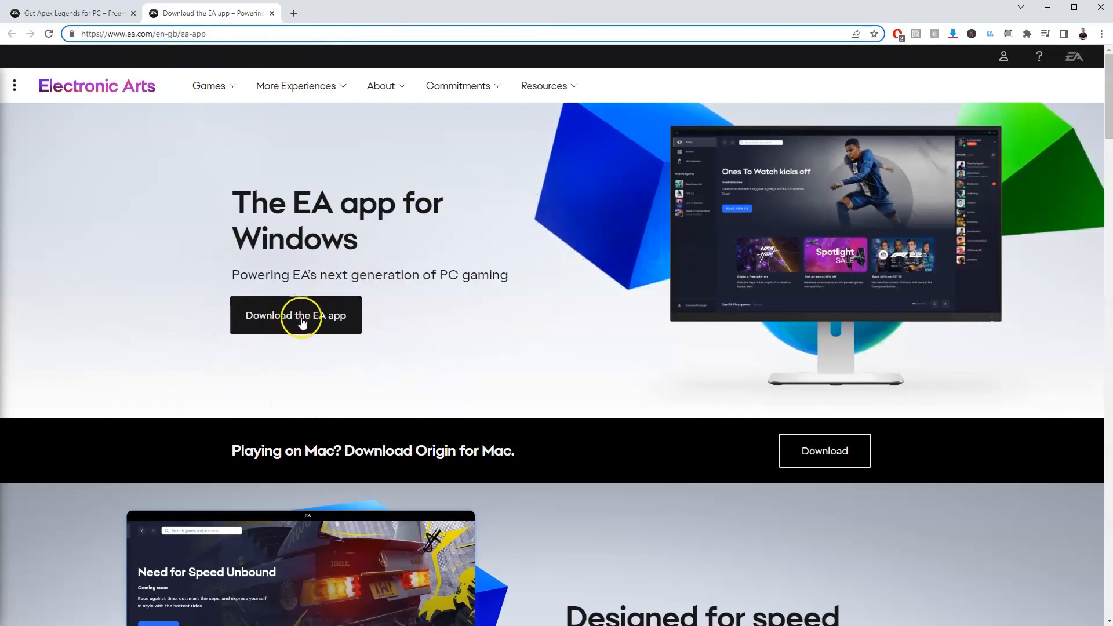
click(295, 315)
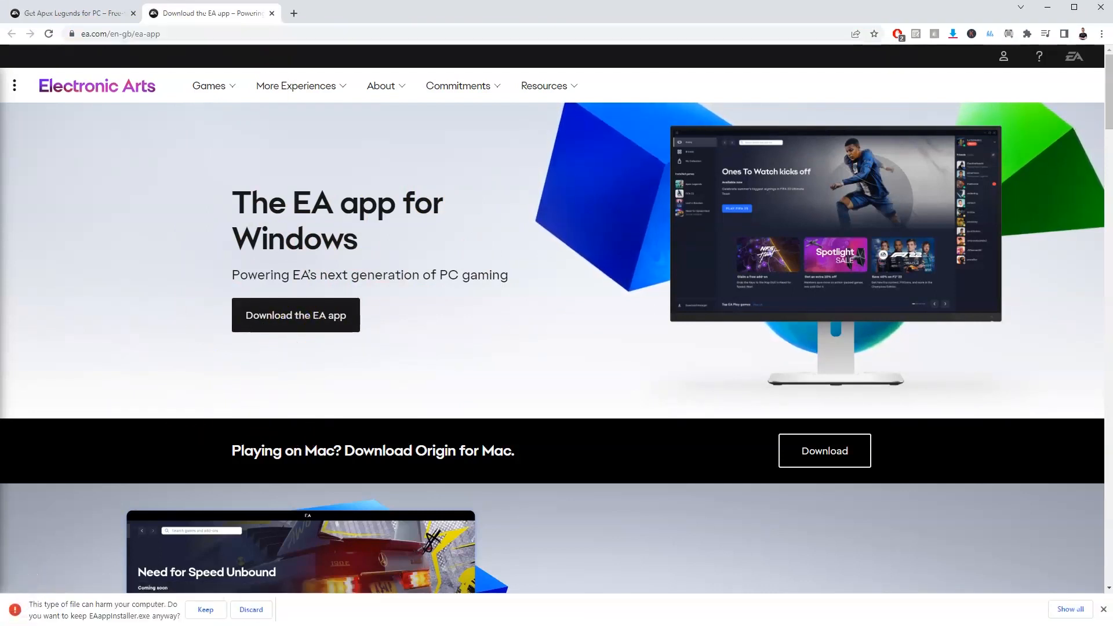
click(205, 608)
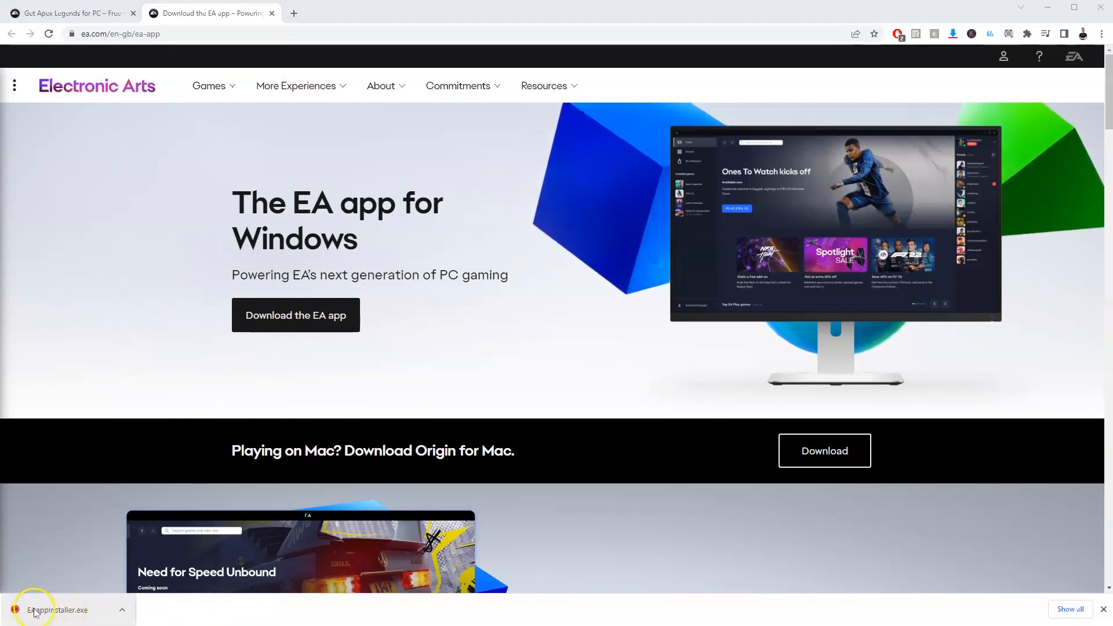
click(60, 610)
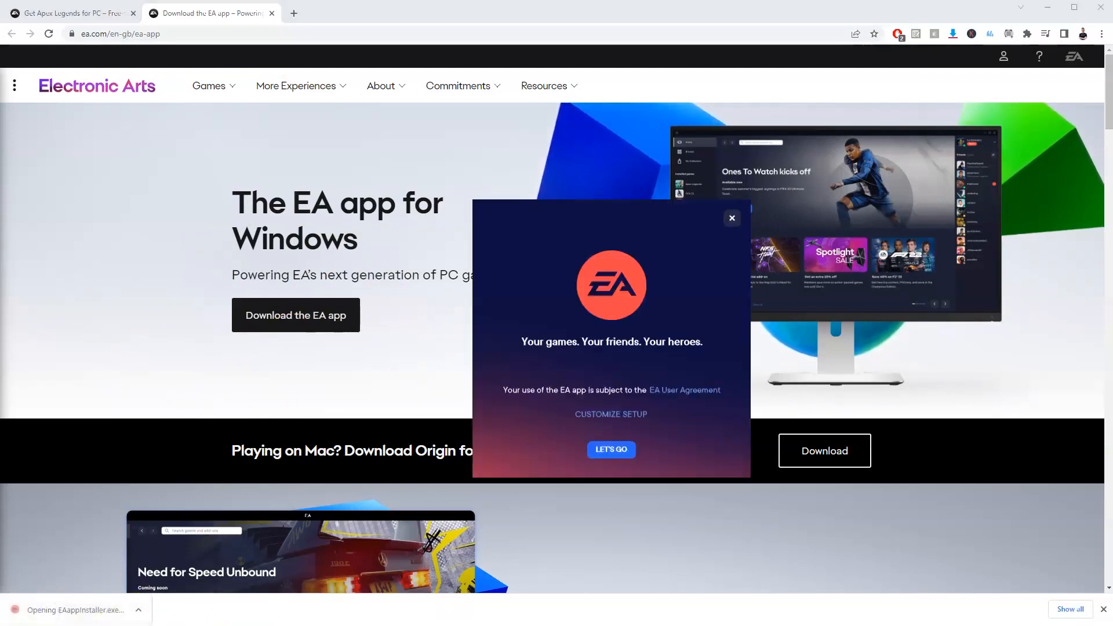
Customize setup to place the game library on F:\ and start the installation with Let's Go
click(610, 414)
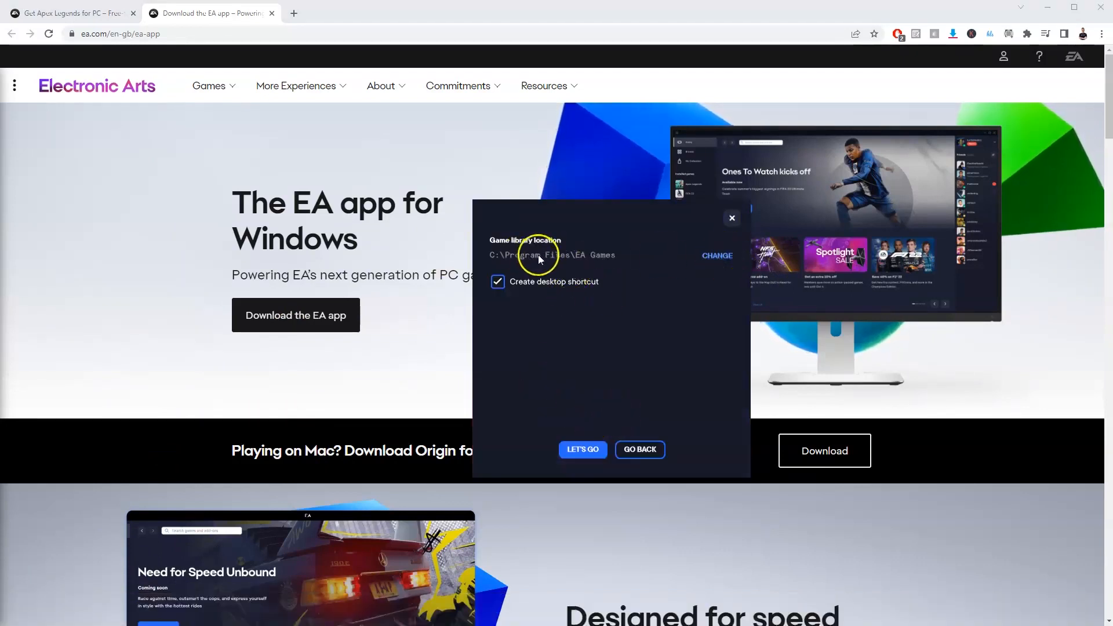
mouse_move(717, 255)
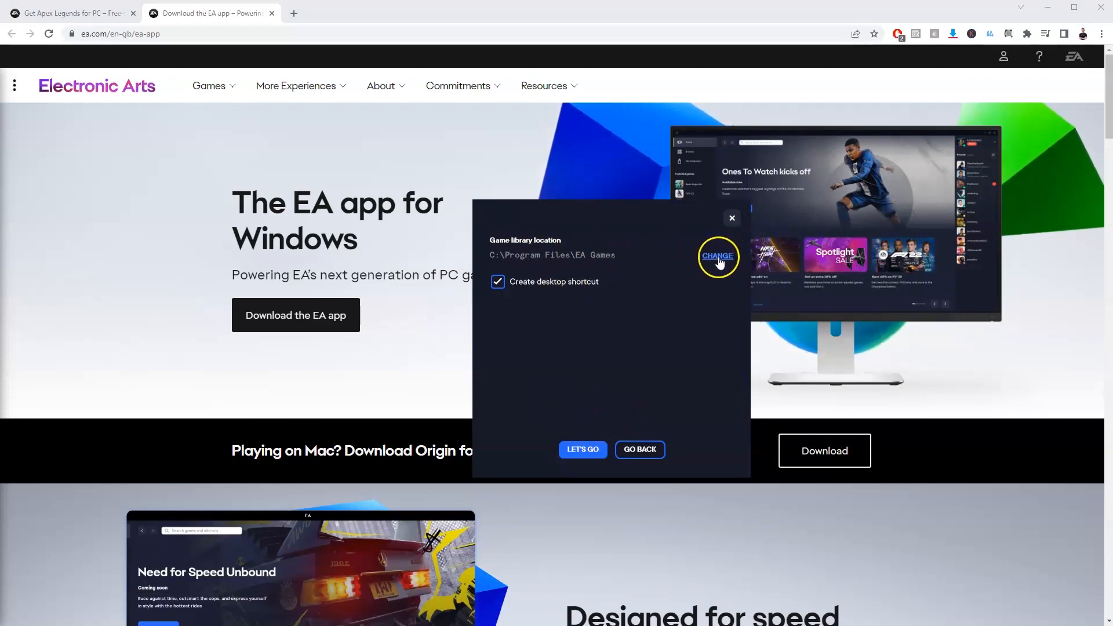
click(716, 255)
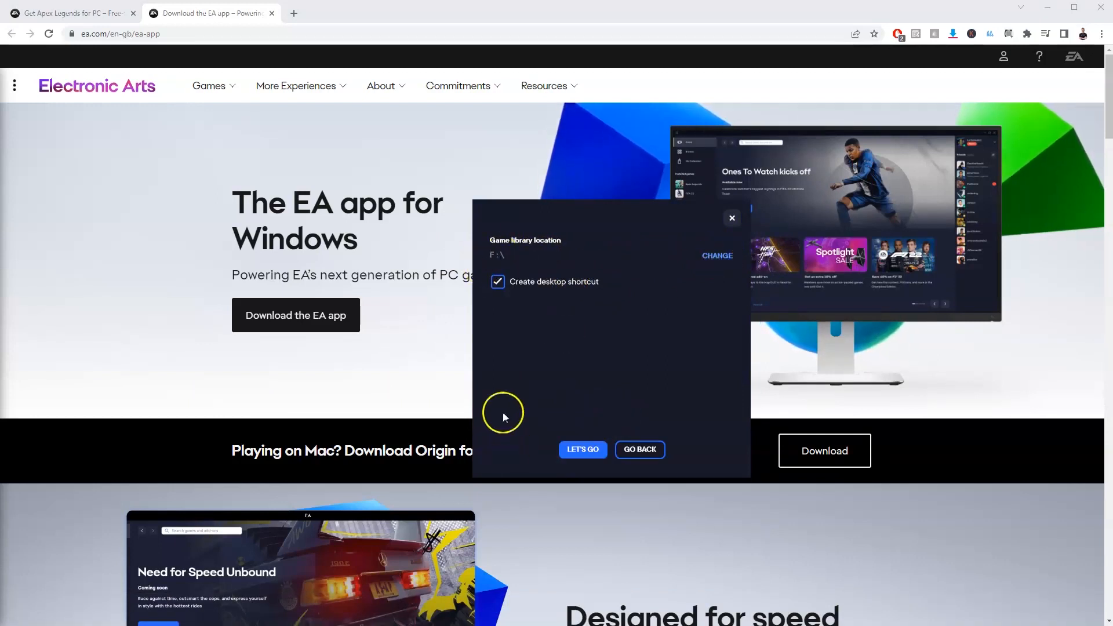
click(582, 450)
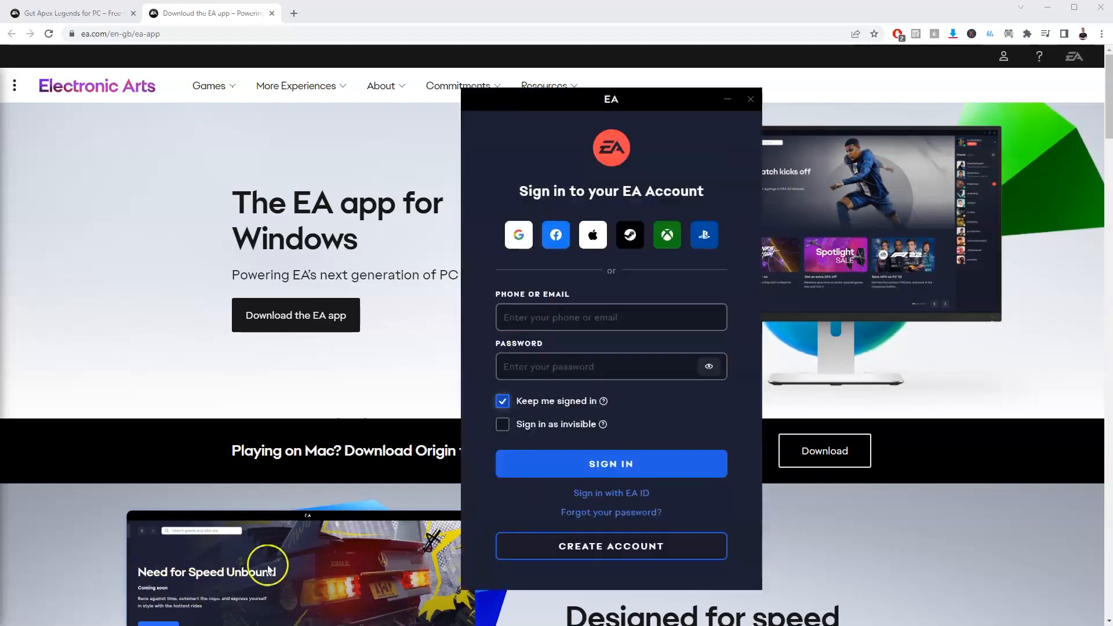
Enter the account credentials and sign in with EA ID
click(611, 317)
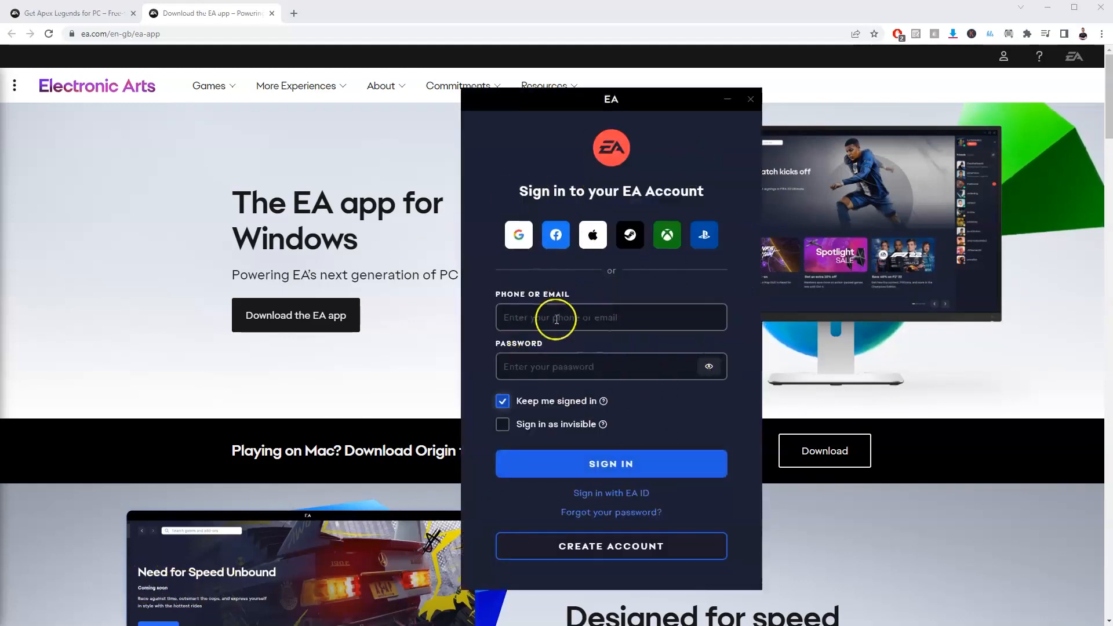
mouse_move(518, 234)
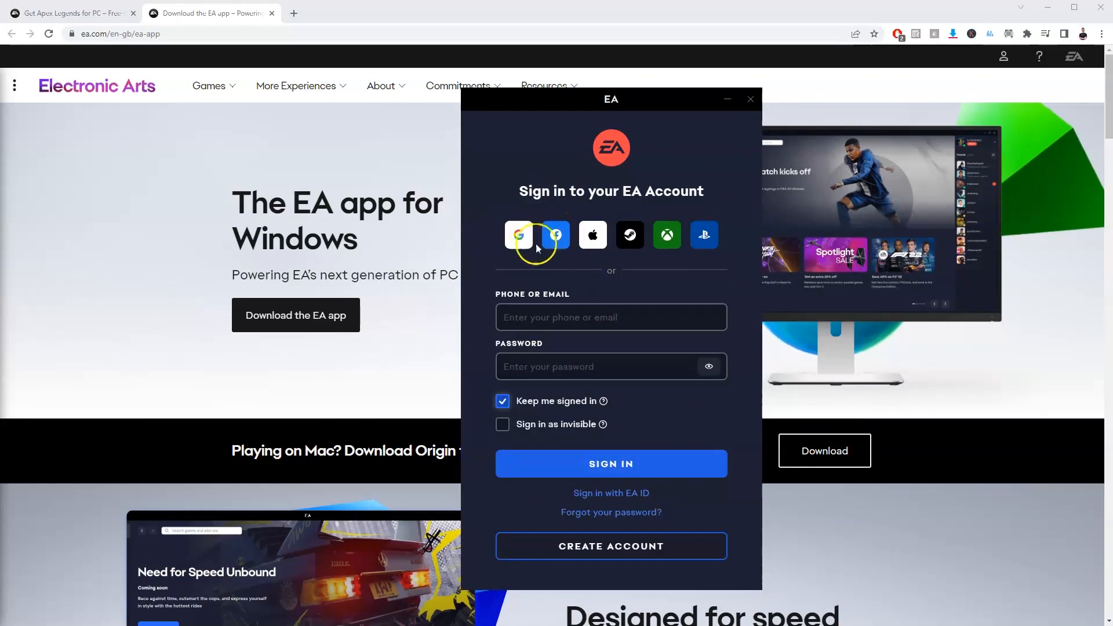
mouse_move(611, 464)
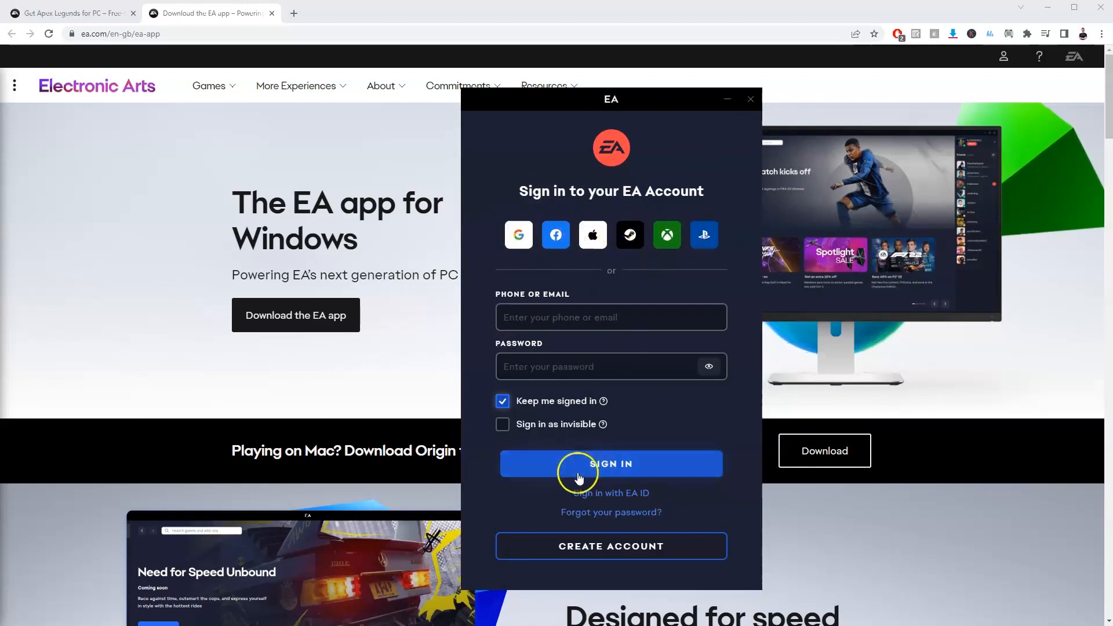
mouse_move(624, 502)
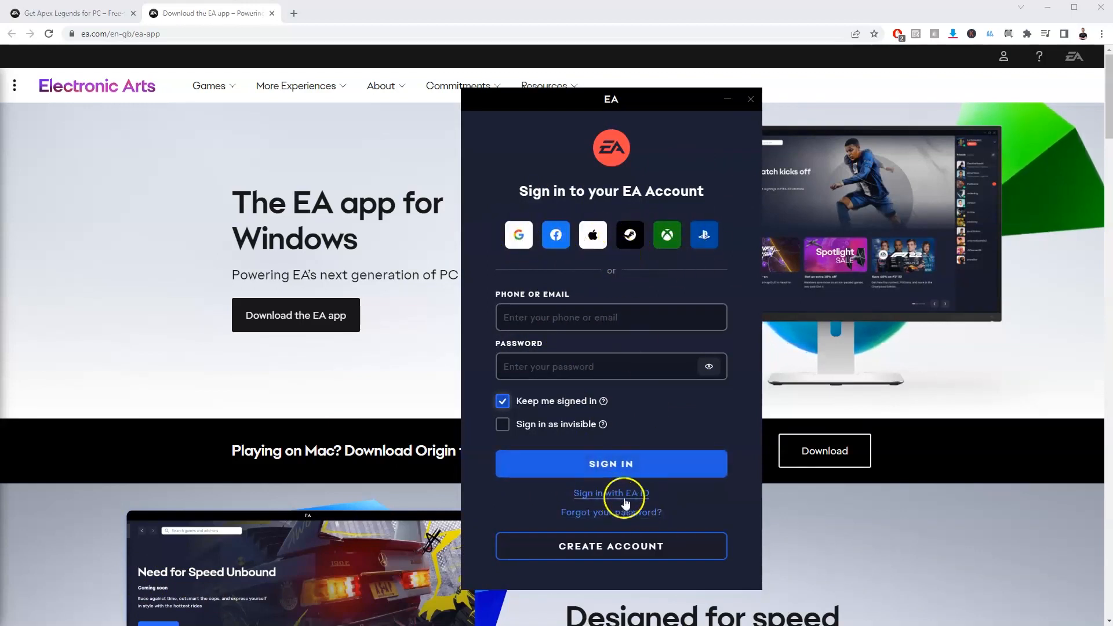
mouse_move(517, 425)
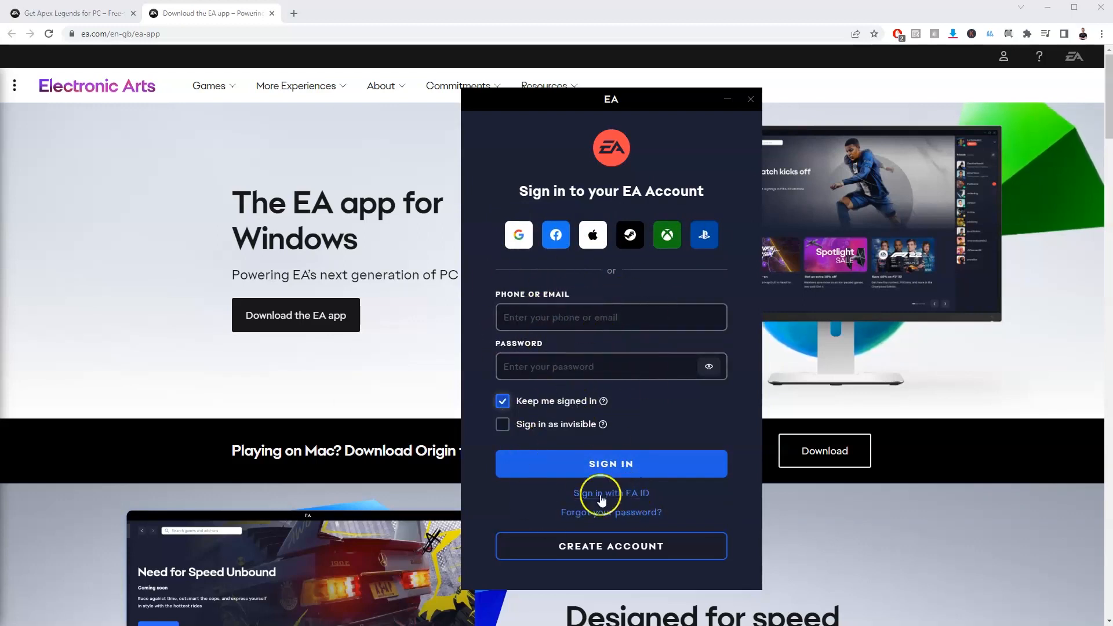
click(611, 493)
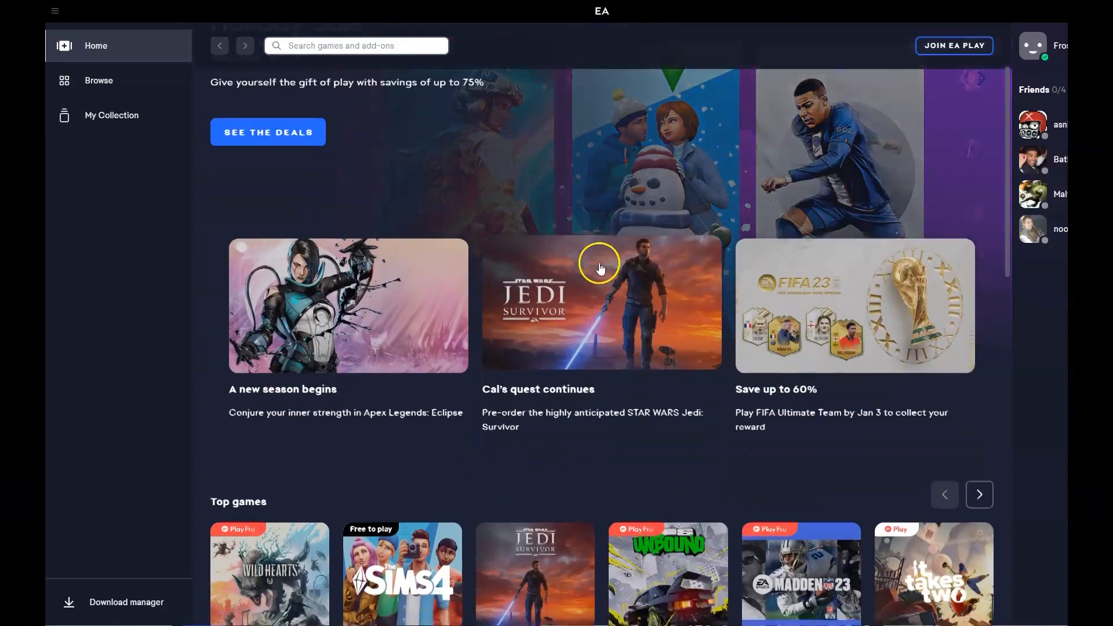
Scroll the loaded Home page past the Holiday Sale banner and featured game cards
scroll(down, 3)
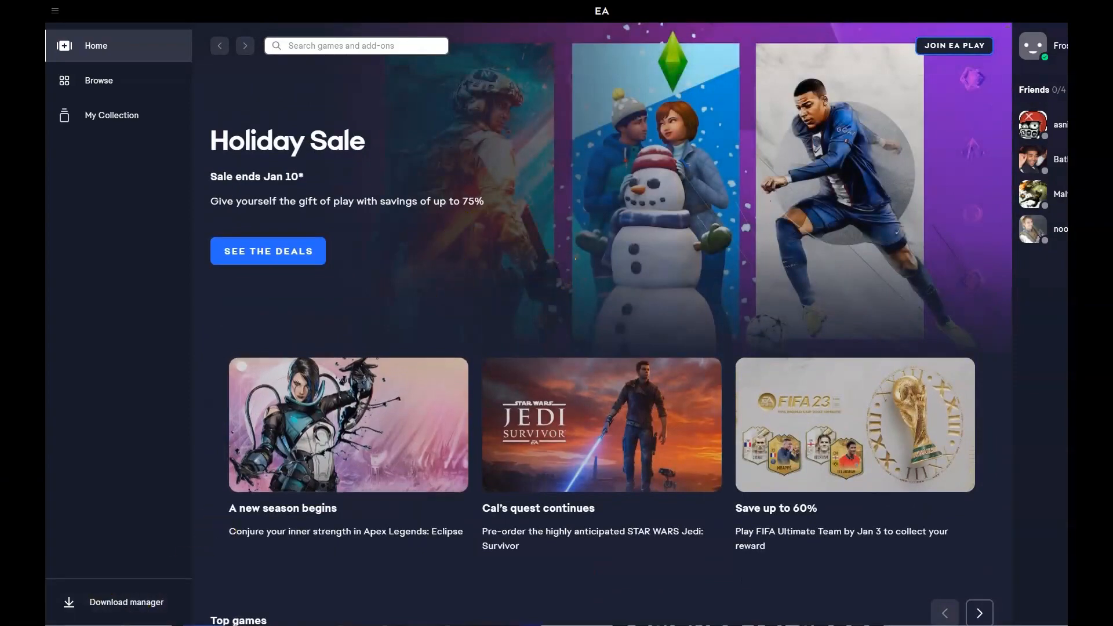
Search the store for 'it takes two' to list the matching games and add-ons
click(111, 114)
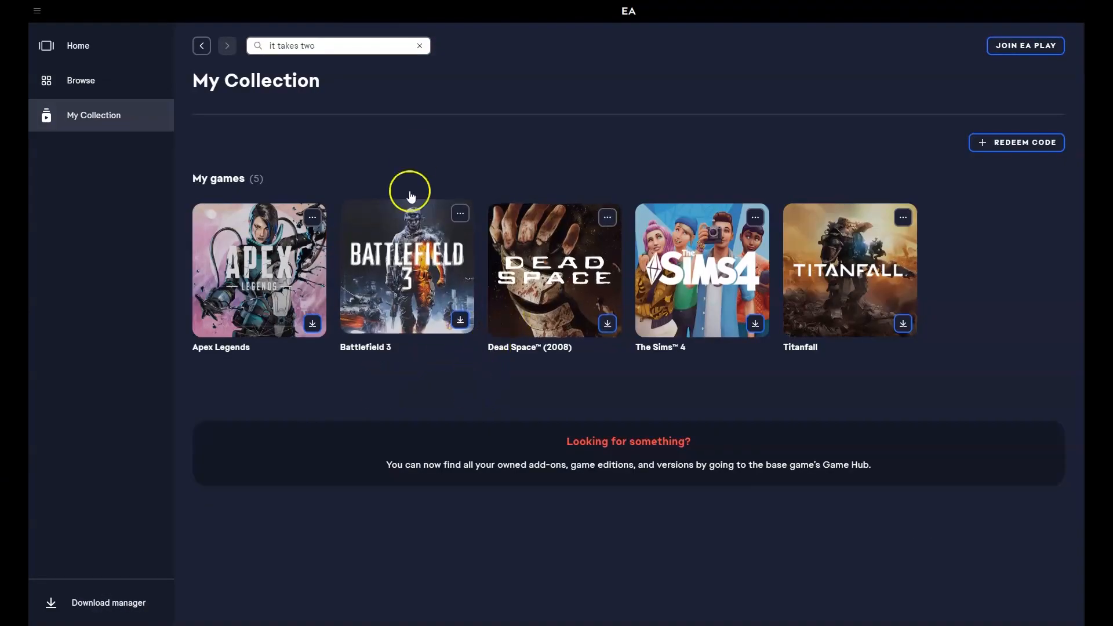
mouse_move(320, 151)
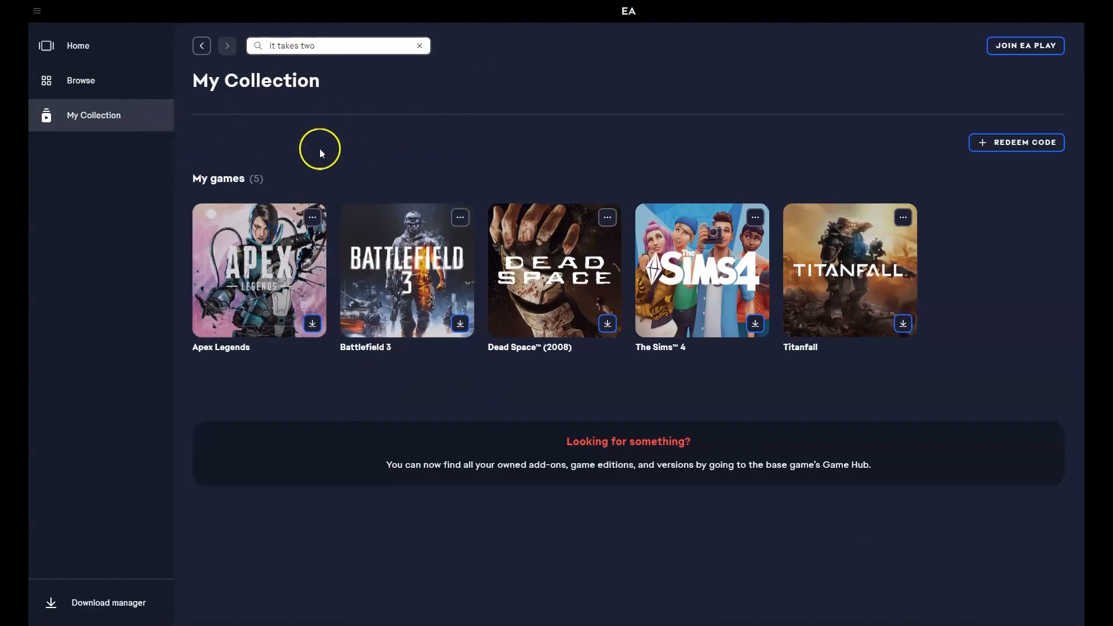
mouse_move(50, 45)
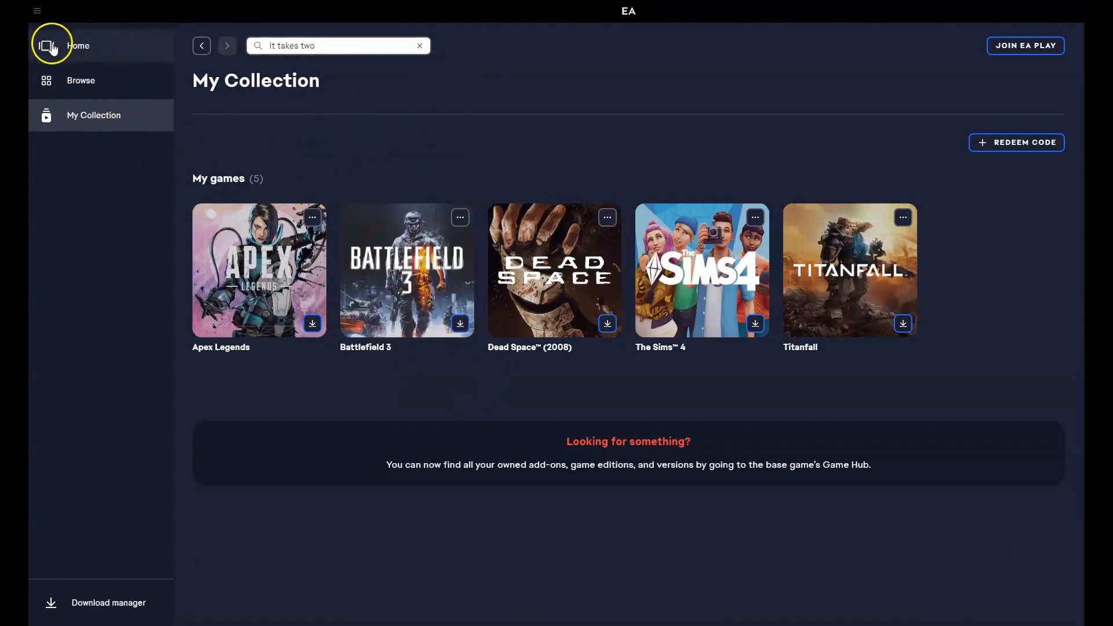
click(78, 45)
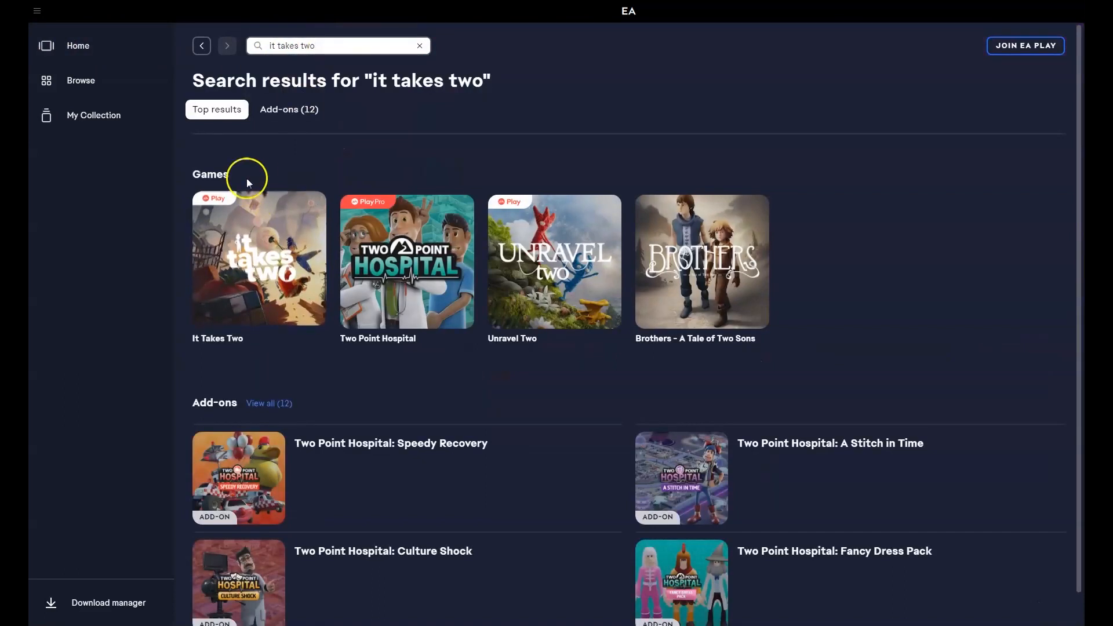
mouse_move(259, 261)
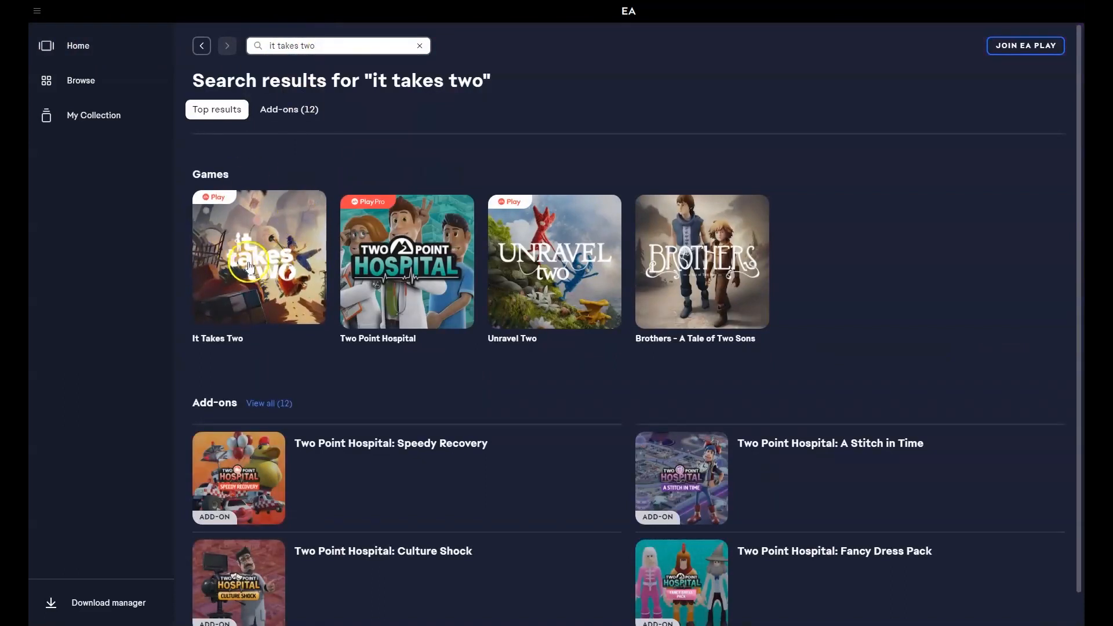
Open the It Takes Two store page from the results and start its purchase
click(259, 261)
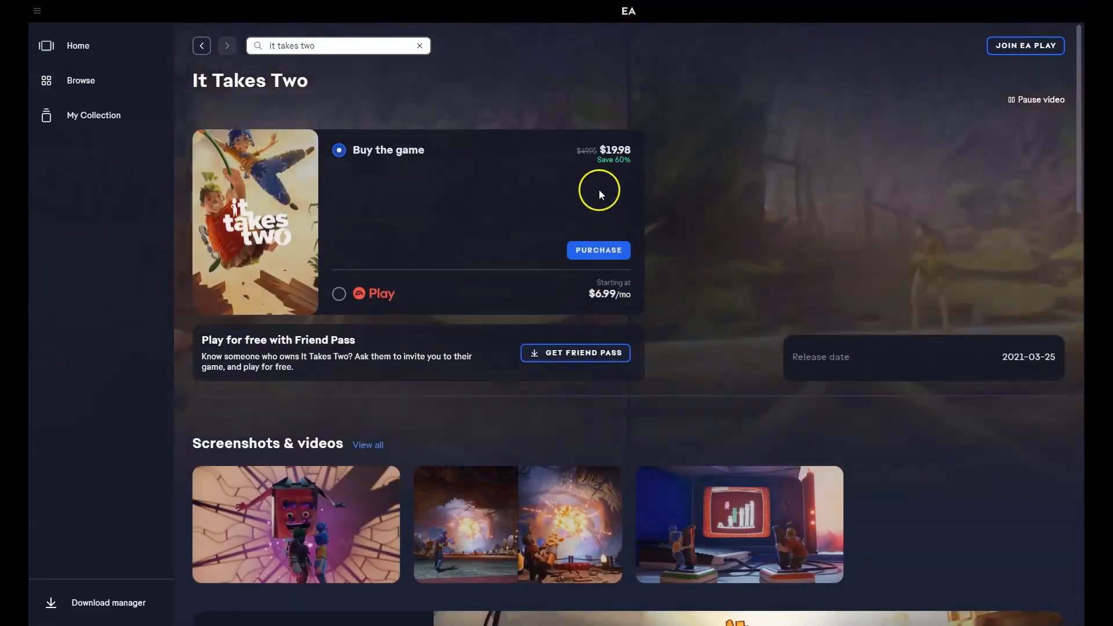
mouse_move(367, 308)
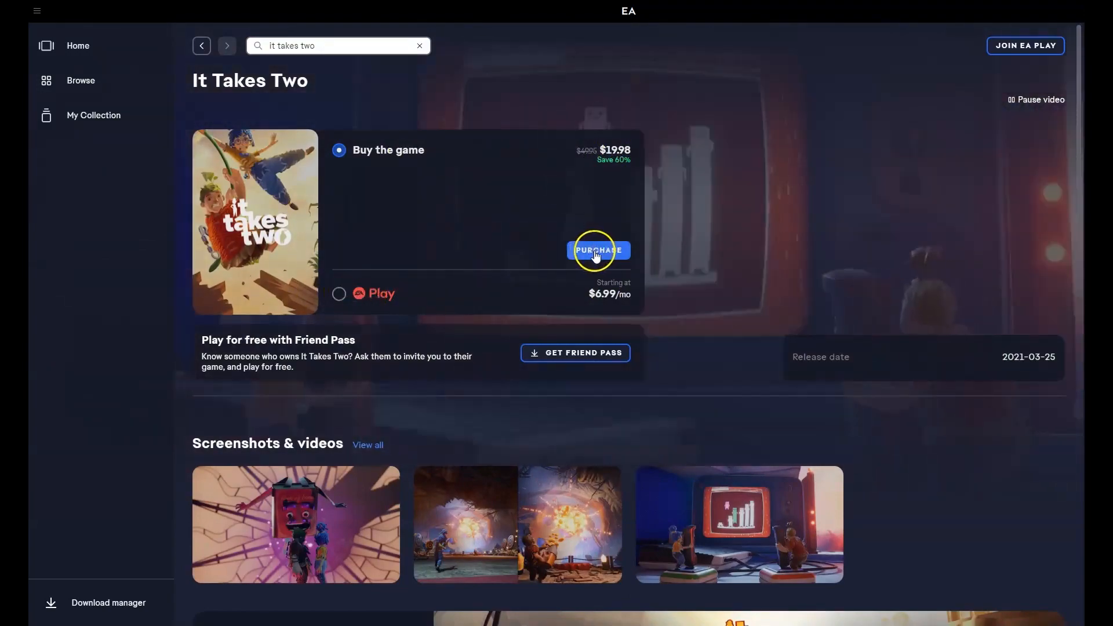
click(598, 251)
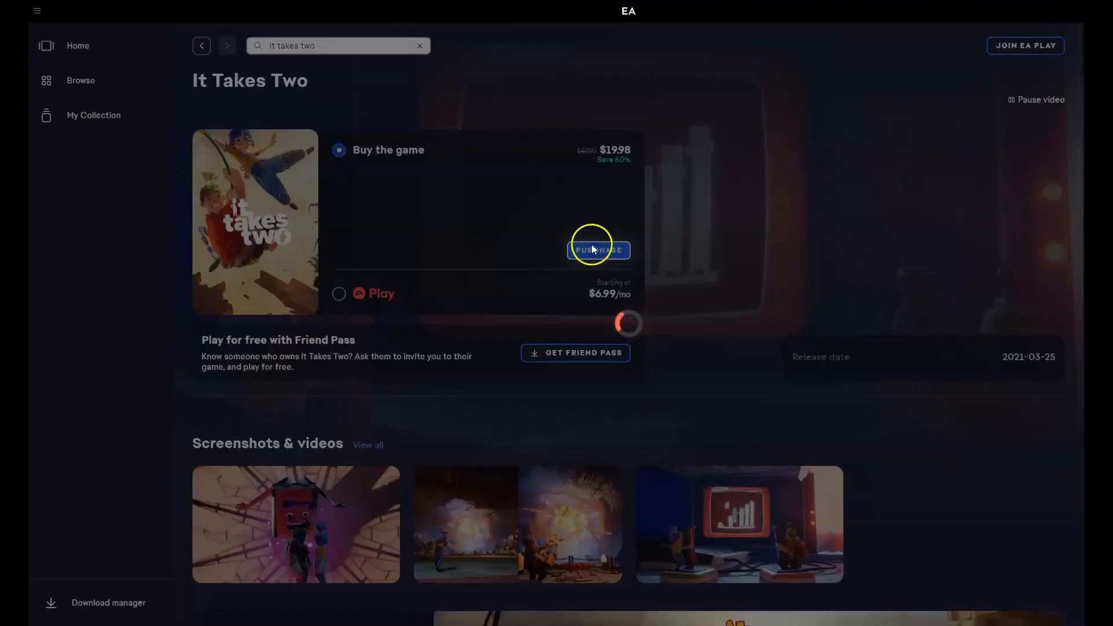
Bring up the Payment Information dialog, look it over, and close it without buying
click(598, 251)
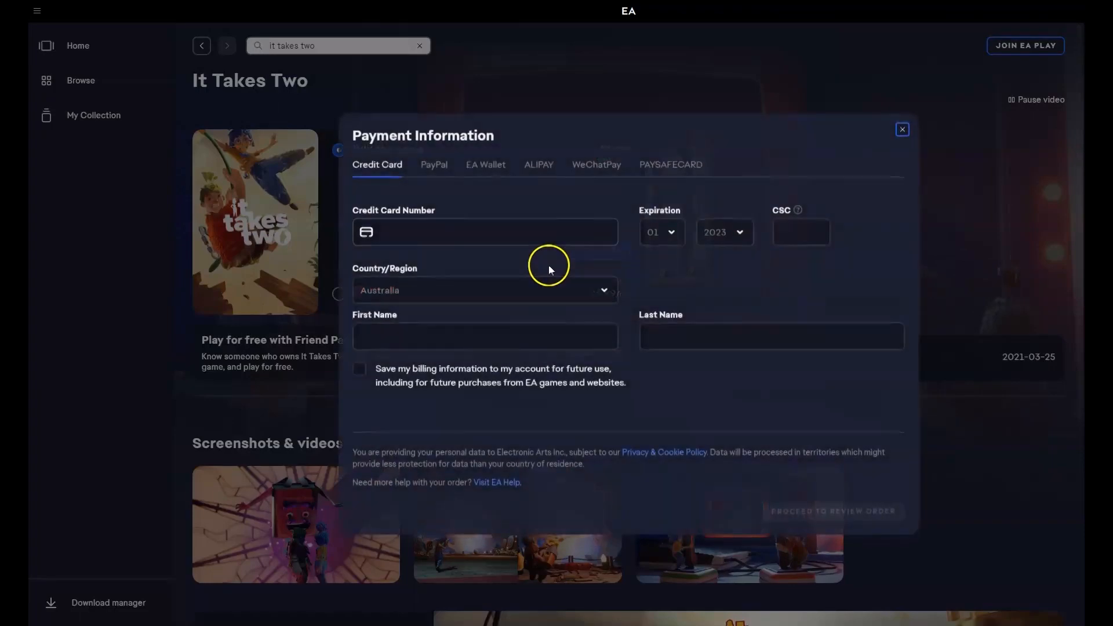
mouse_move(473, 185)
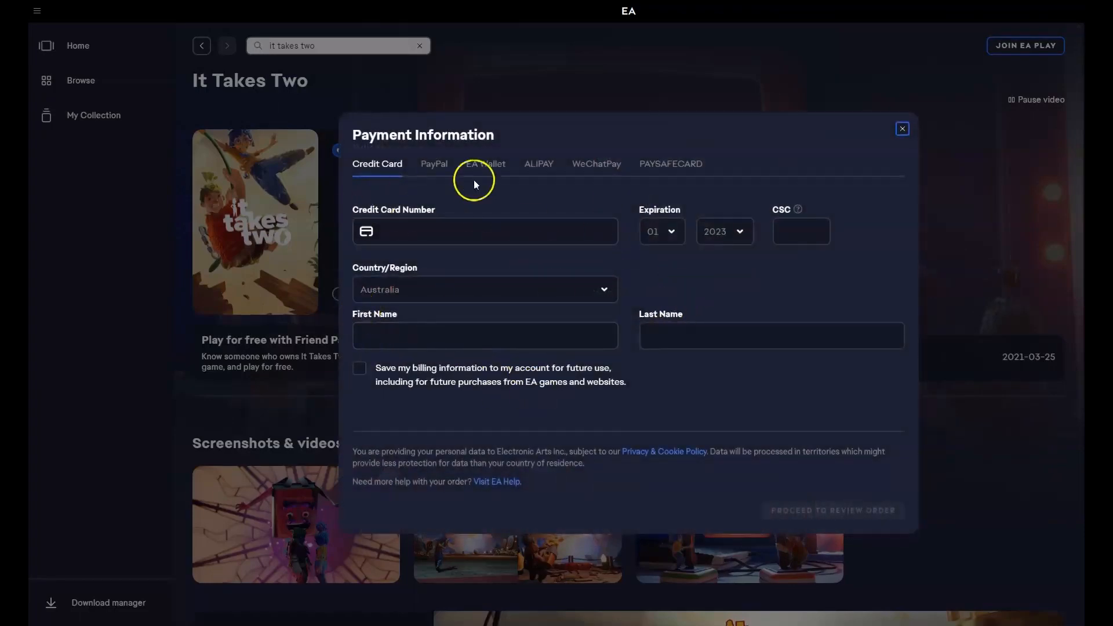
mouse_move(518, 176)
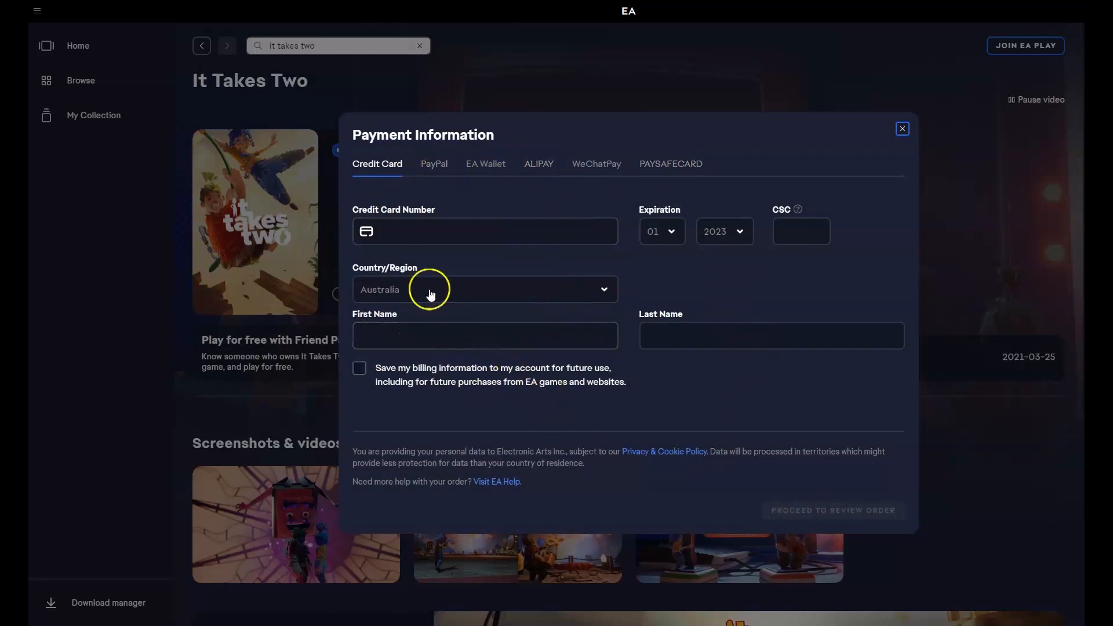
mouse_move(814, 517)
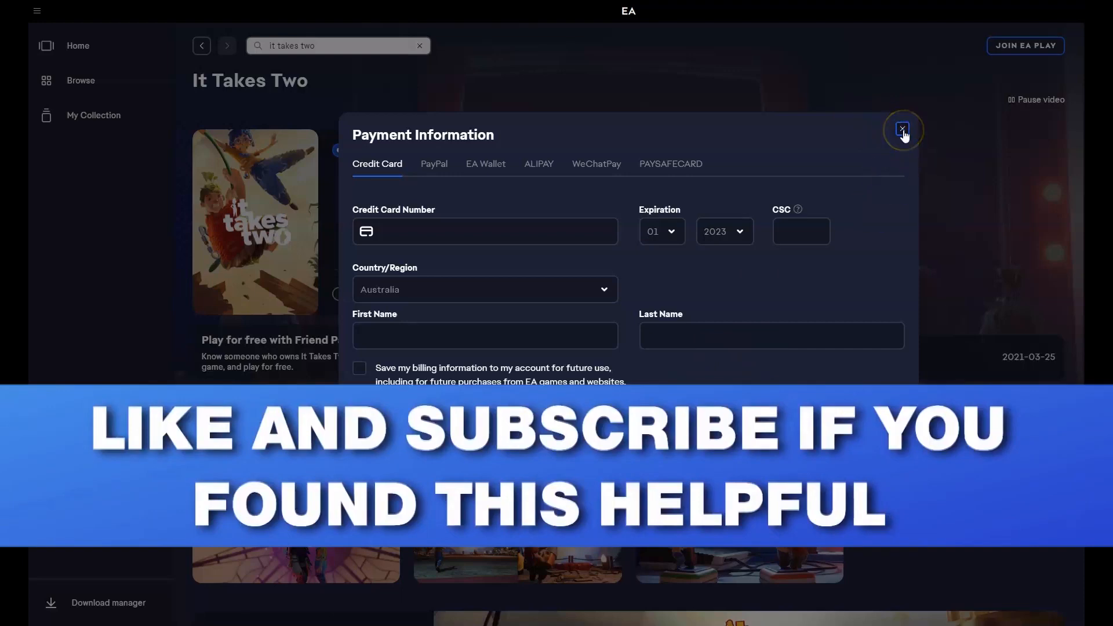
click(902, 131)
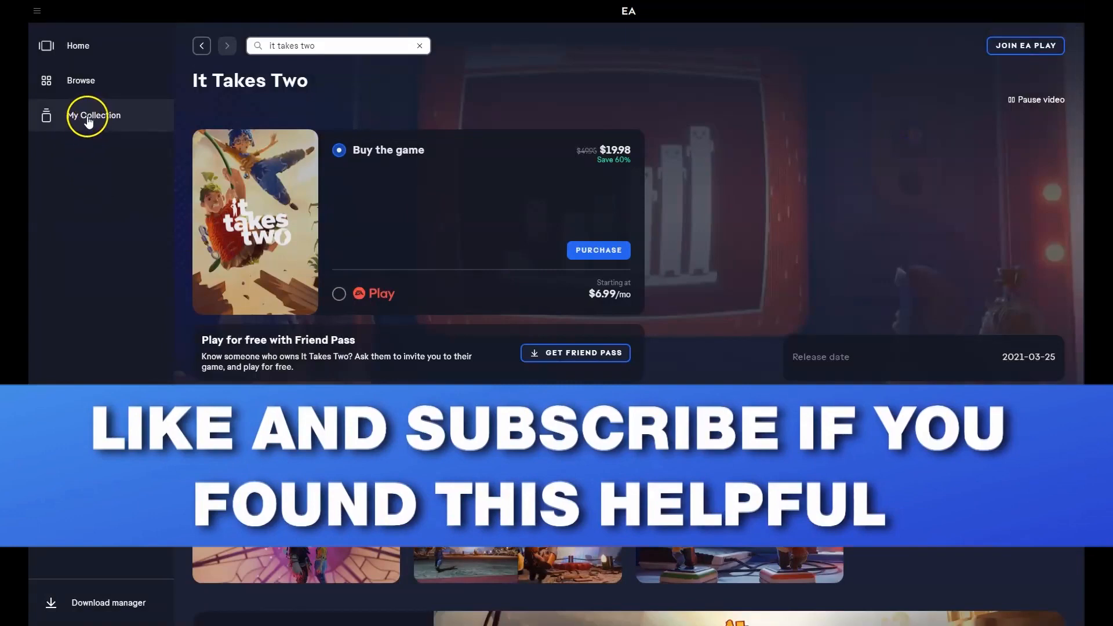
Show My Collection listing the five owned games including Apex Legends and The Sims 4
click(93, 115)
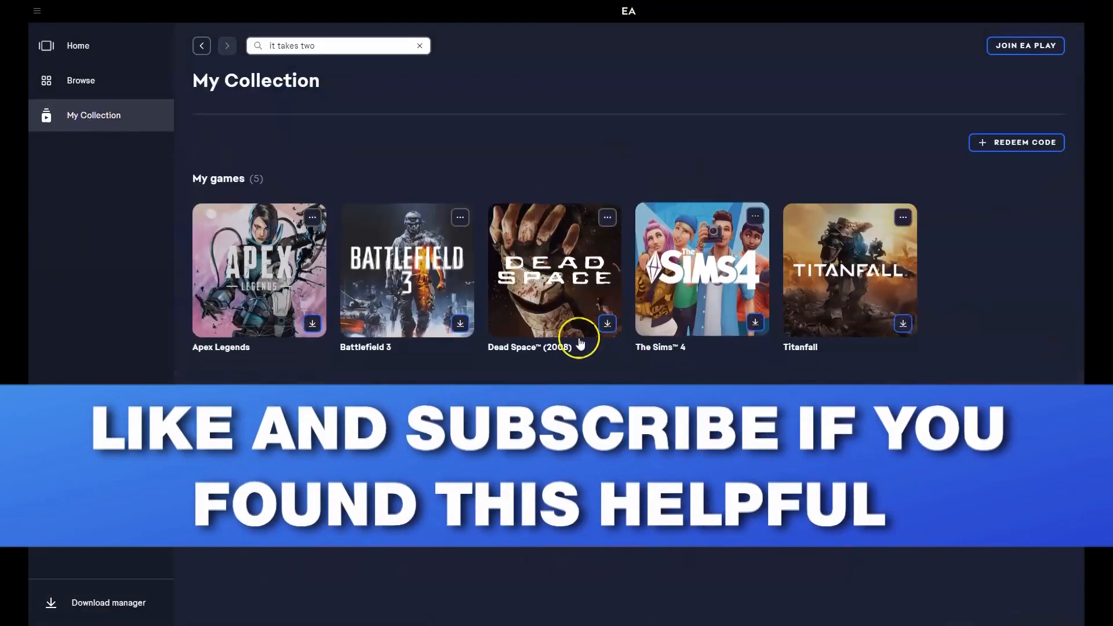
mouse_move(296, 278)
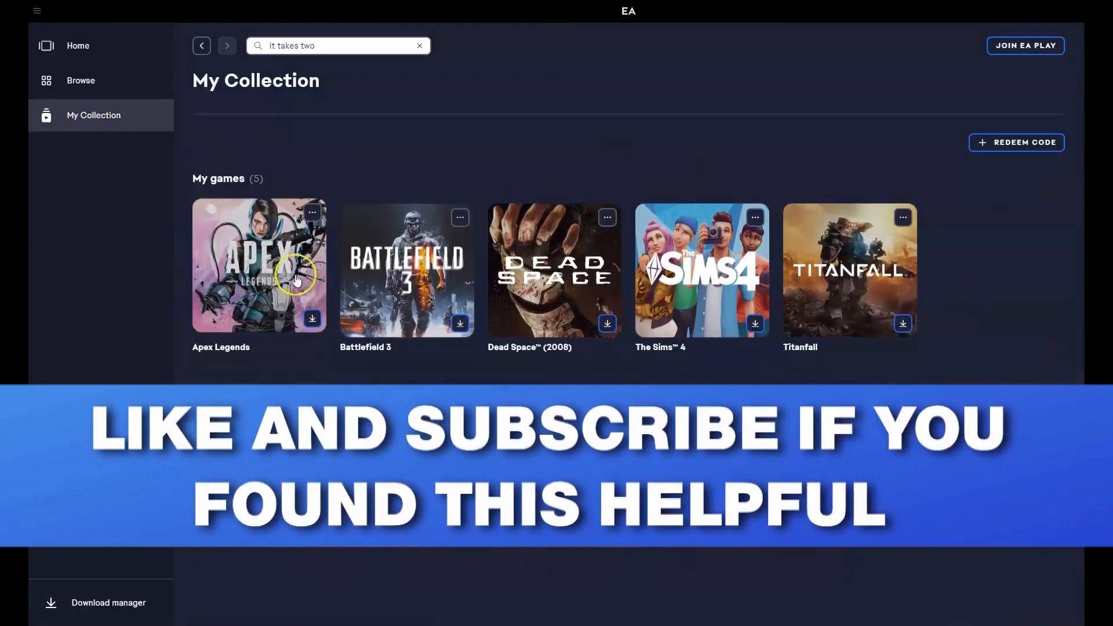